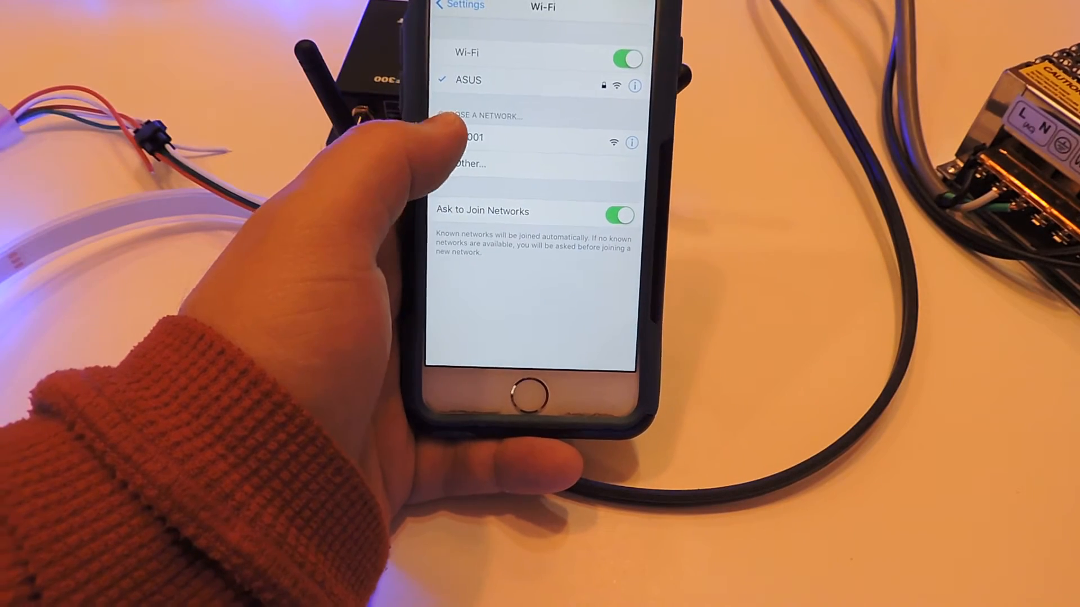
# - Join the LED controller's own Wi-Fi network from the iOS network list
pyautogui.click(467, 137)
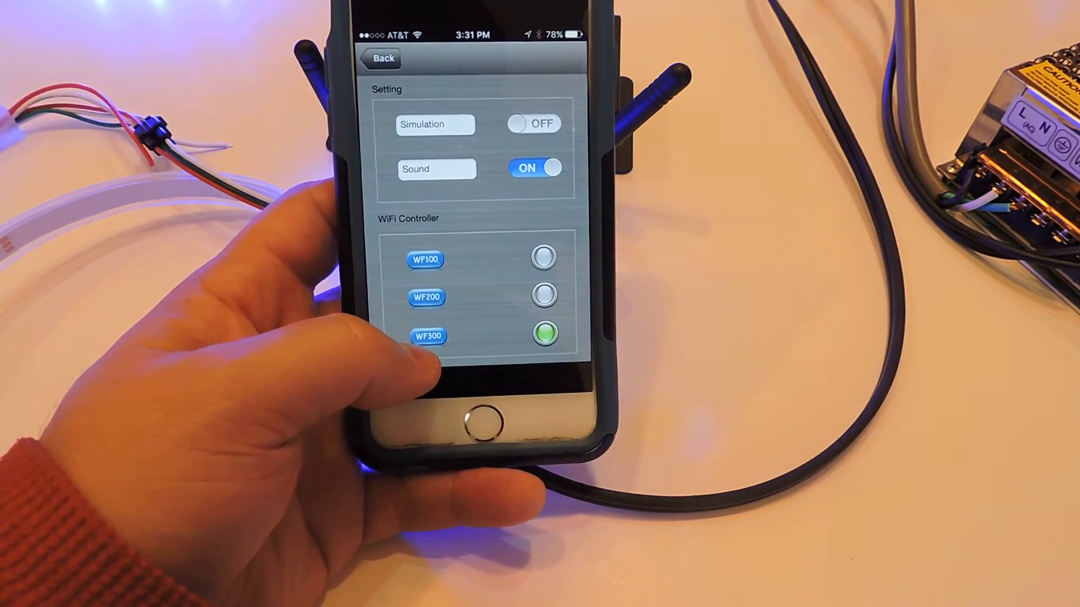
# - Select WF300 as the WiFi controller model in the app's Setting page
pyautogui.click(428, 335)
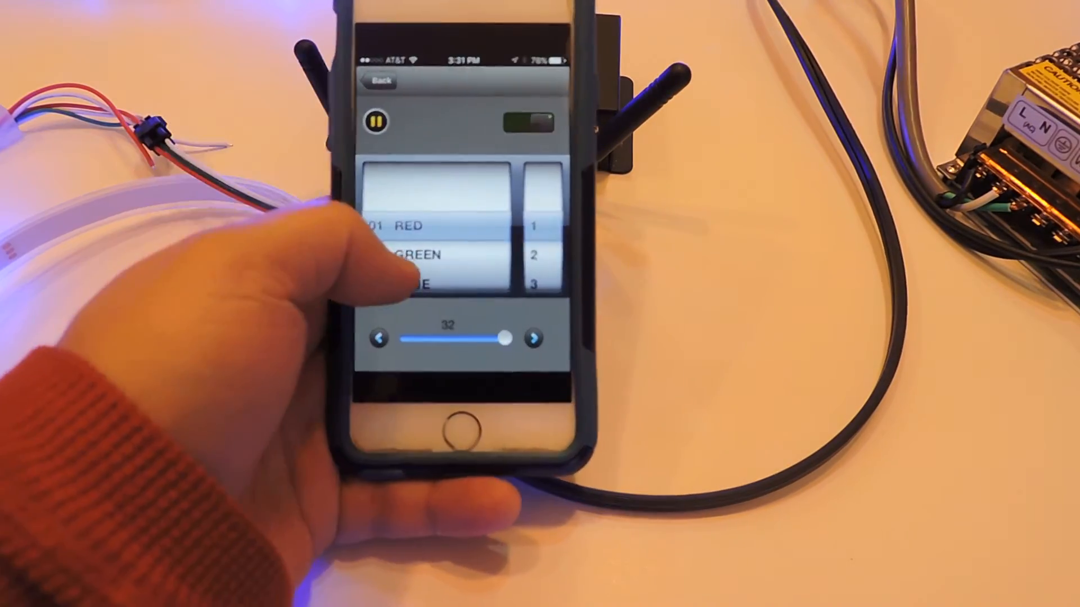
# - Scroll the effect picker from 01 RED down to 39 GBY-FD, keeping speed 32
pyautogui.scroll(-3)
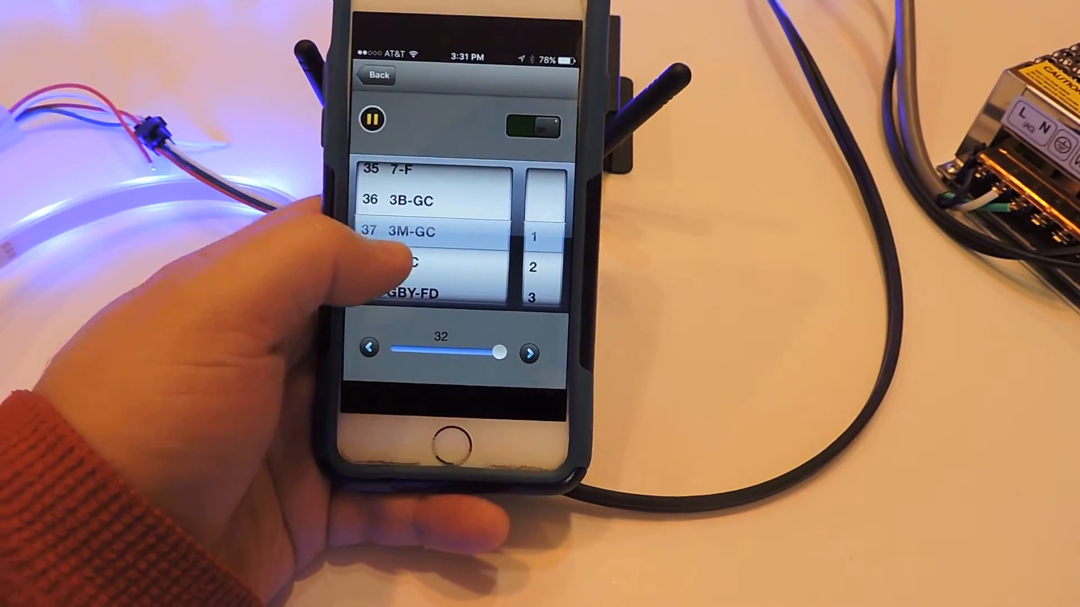
pyautogui.scroll(-3)
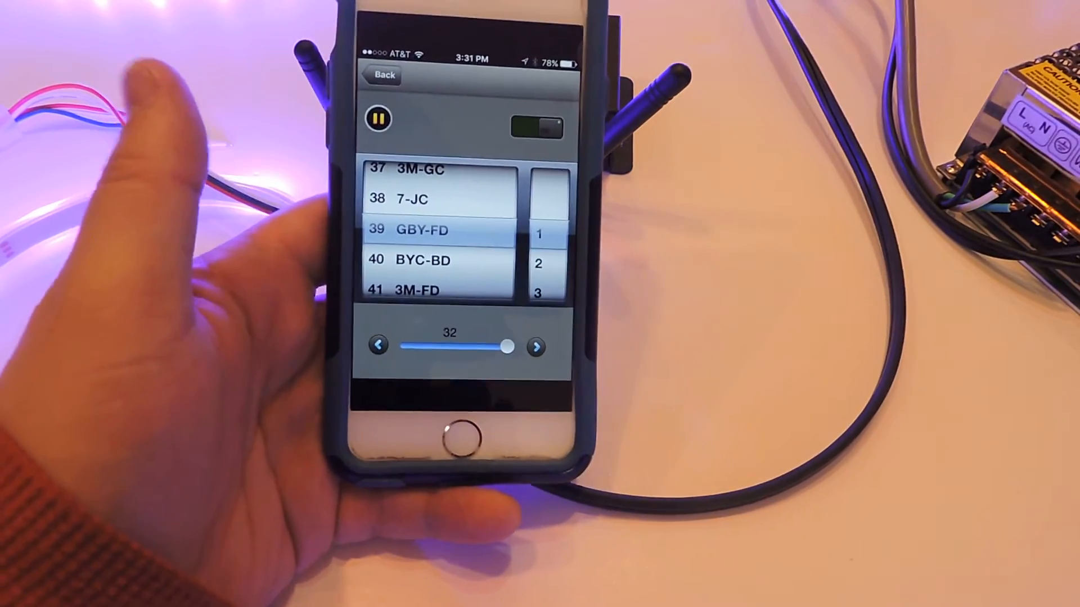